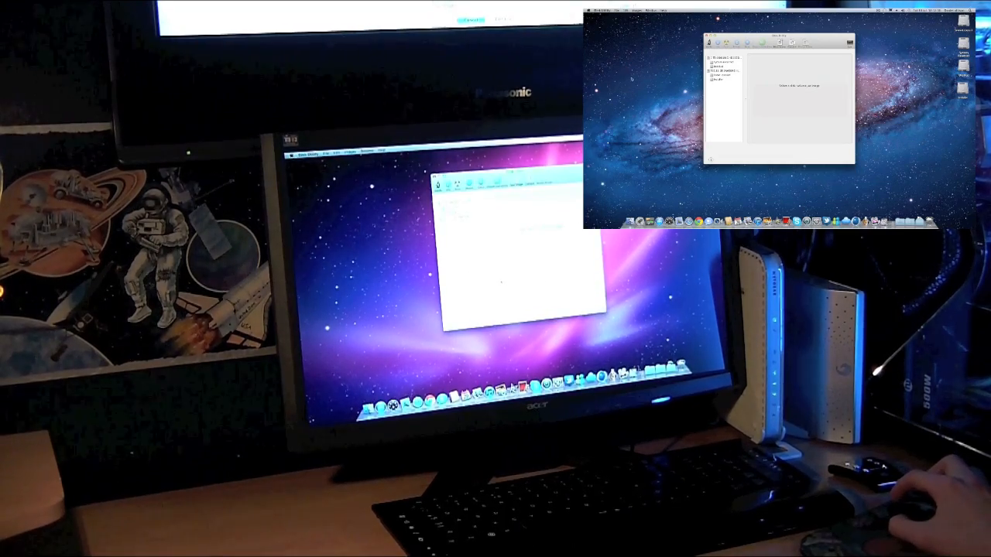
Show the SAMSUNG HD502HJ drive's partition layout with Snow Leopard and Installer
click(720, 70)
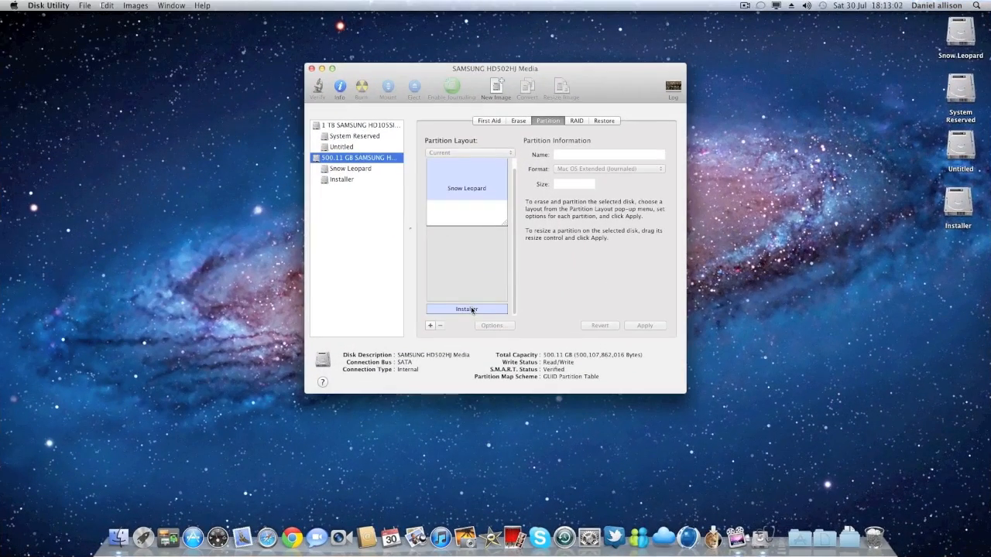
Add an 8 GB Mac OS Extended (Journaled) partition named Installer beside Snow Leopard, then apply
click(467, 185)
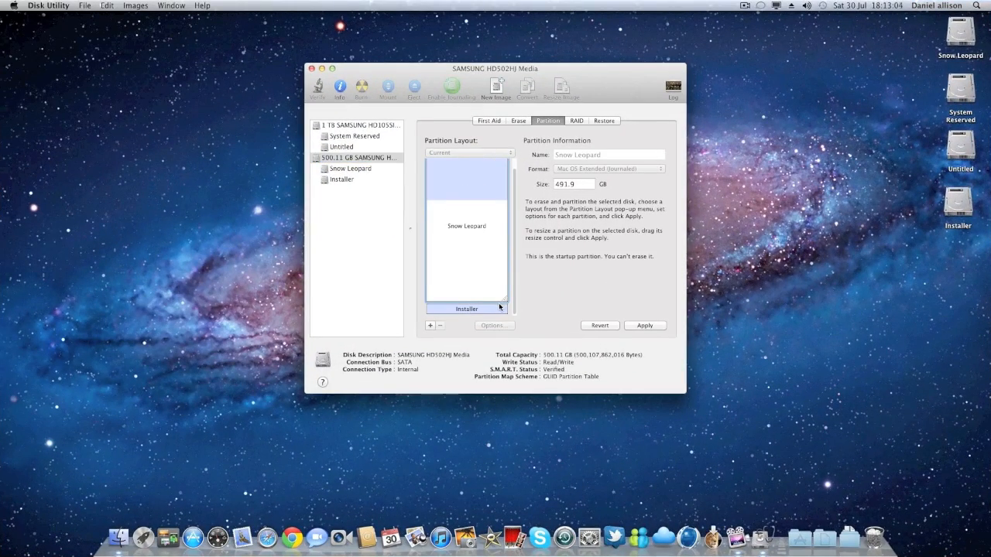
mouse_move(494, 252)
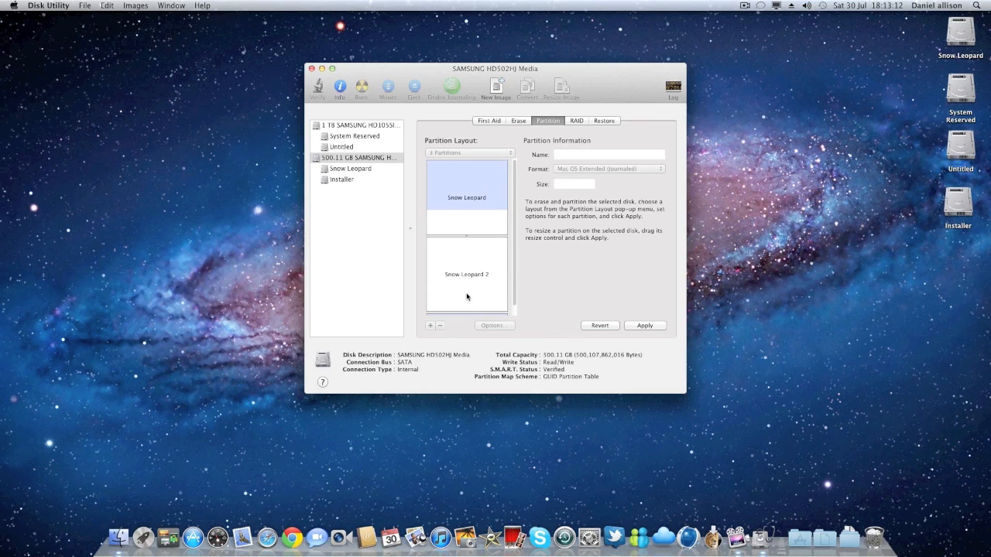
click(466, 275)
text(Installer)
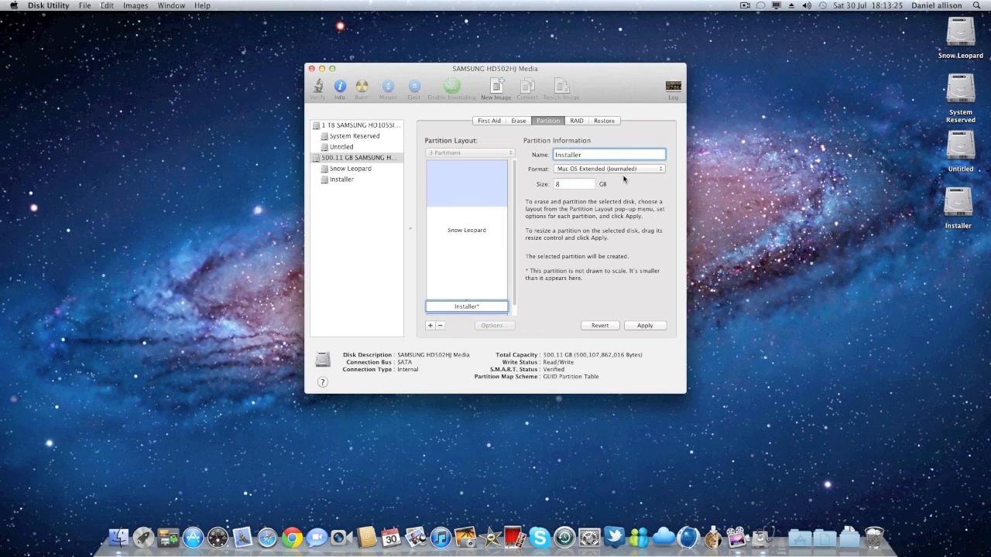
click(573, 183)
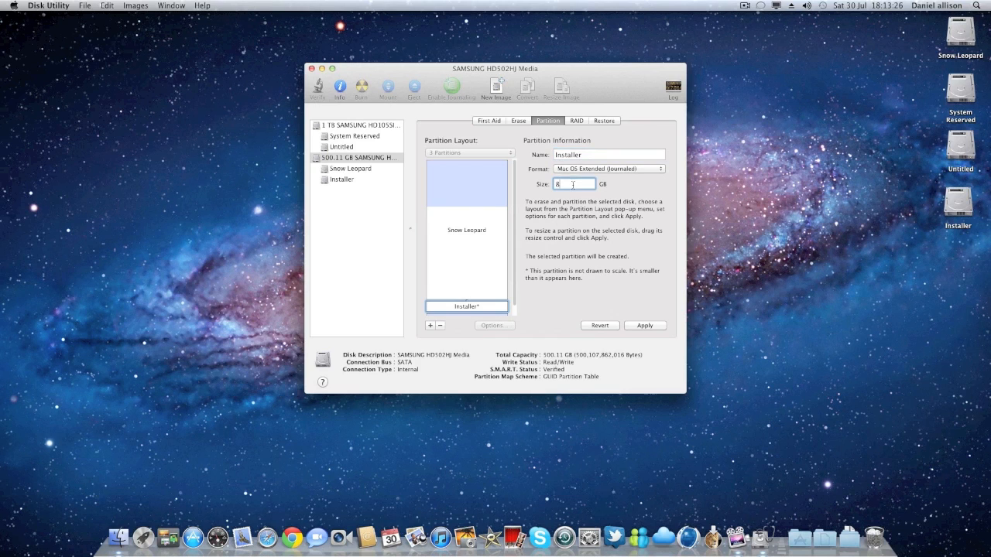
click(644, 325)
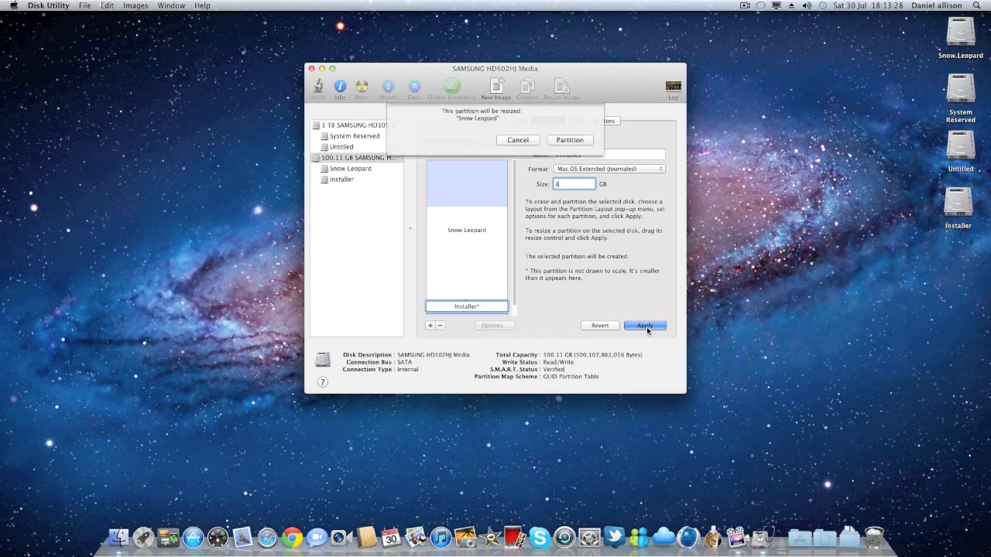
Confirm partitioning the SAMSUNG disk, resizing Snow Leopard to make room for Installer
click(644, 325)
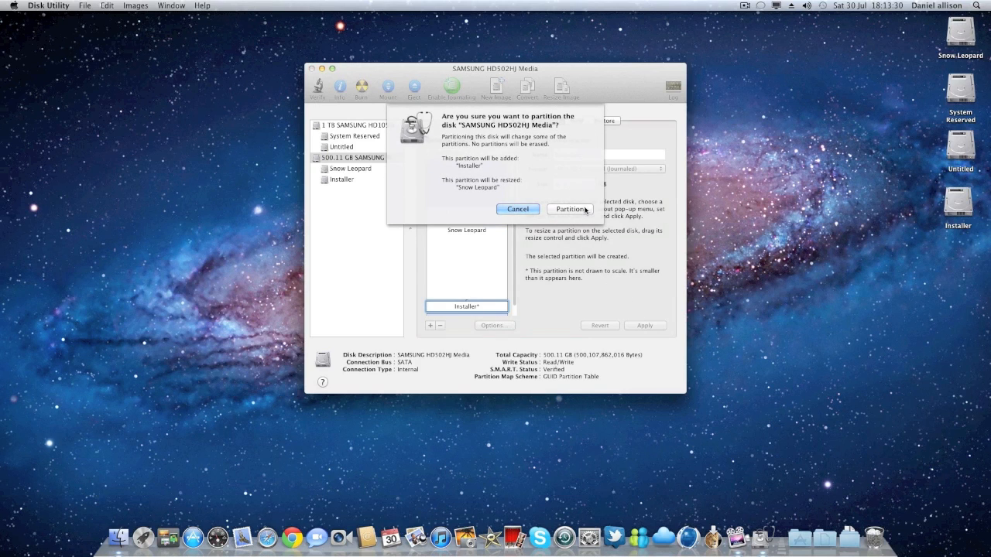
click(570, 209)
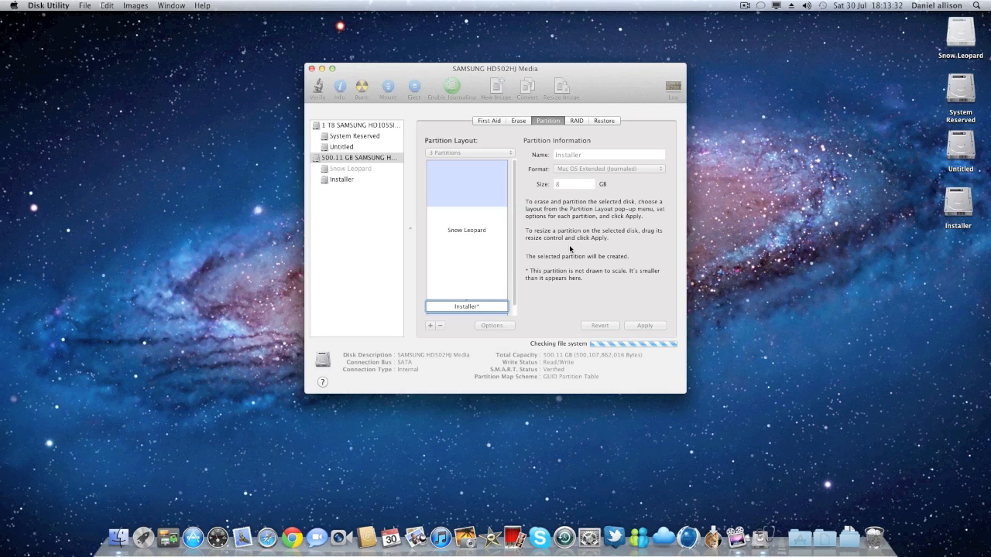
mouse_move(569, 252)
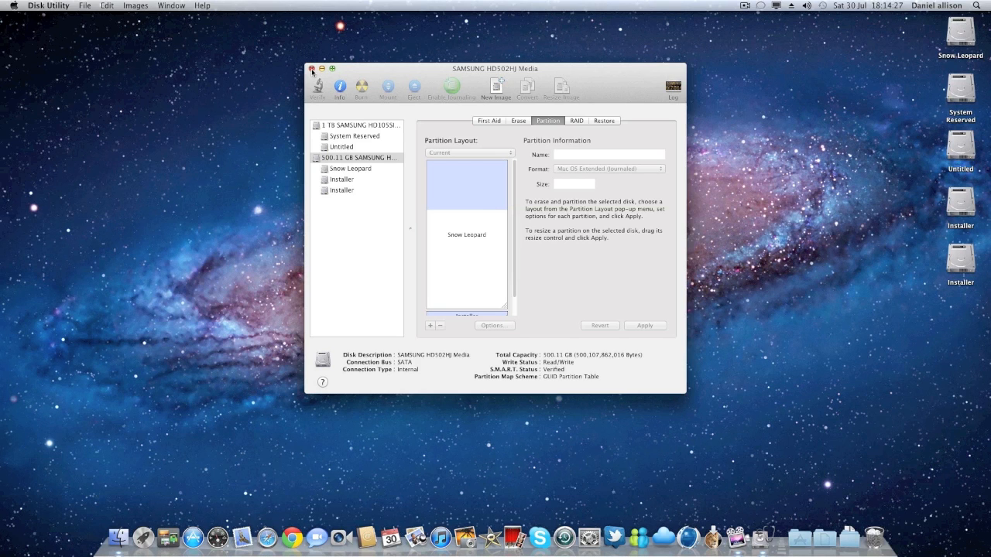
After partitioning finishes and the Installer volume appears, close Disk Utility
click(312, 69)
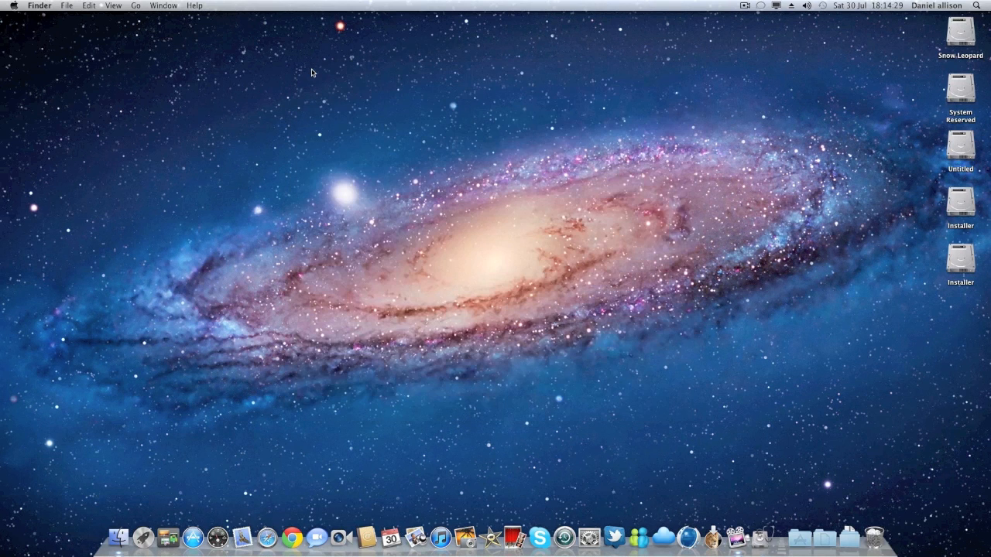